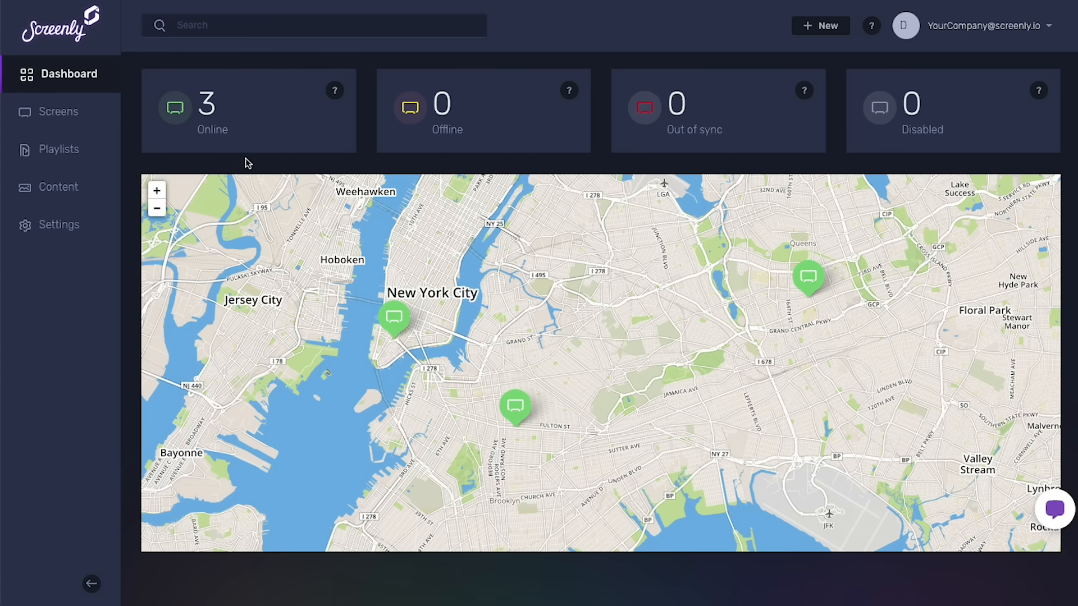
mouse_move(389, 279)
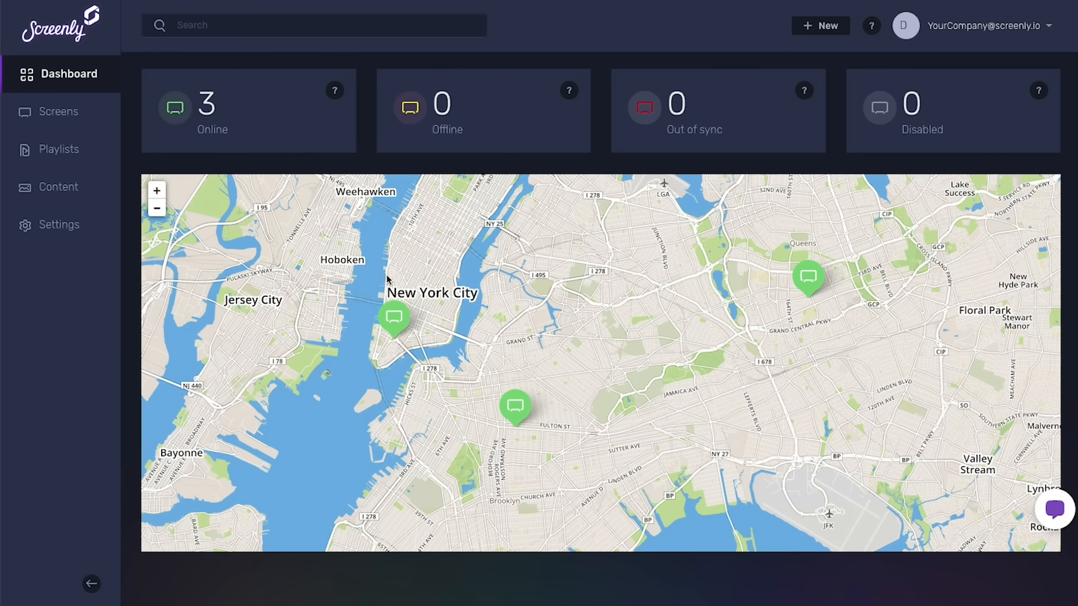
mouse_move(509, 376)
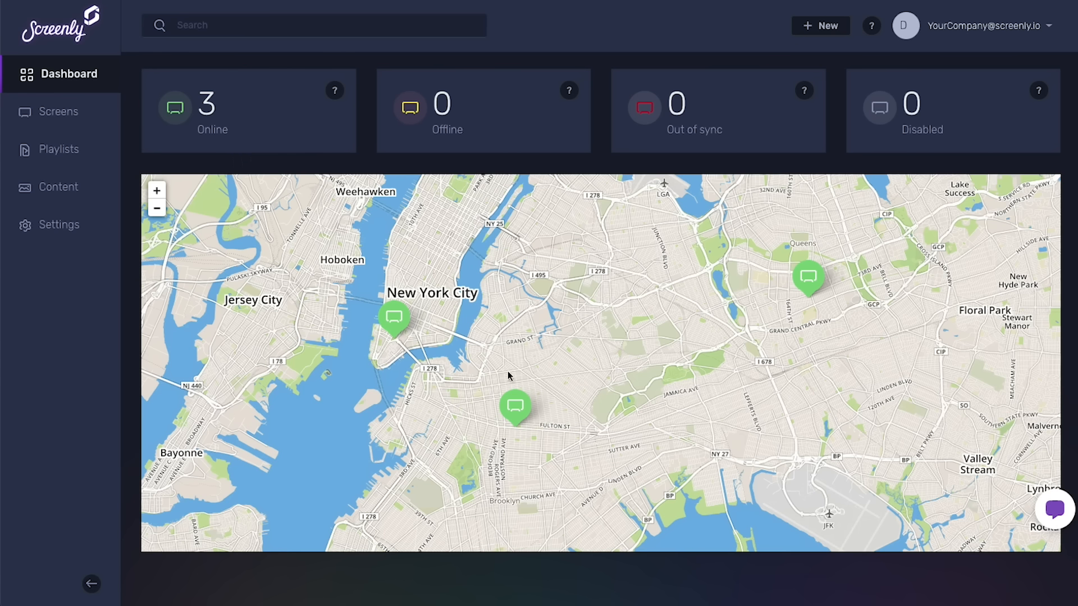
mouse_move(821, 267)
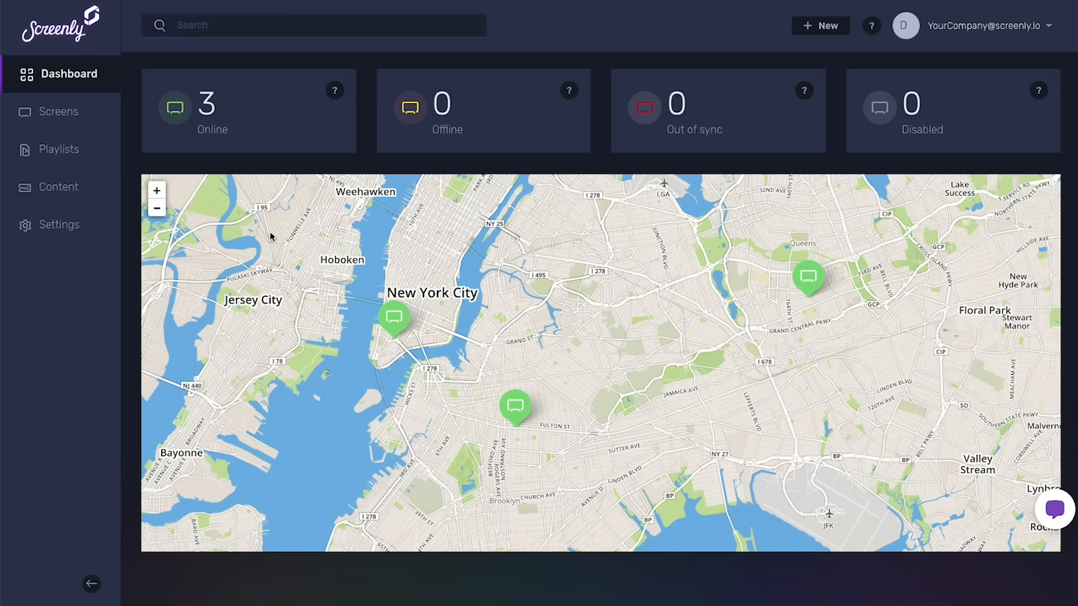
Step: Start adding new content from the Content library, then cancel the file upload
left_click(62, 187)
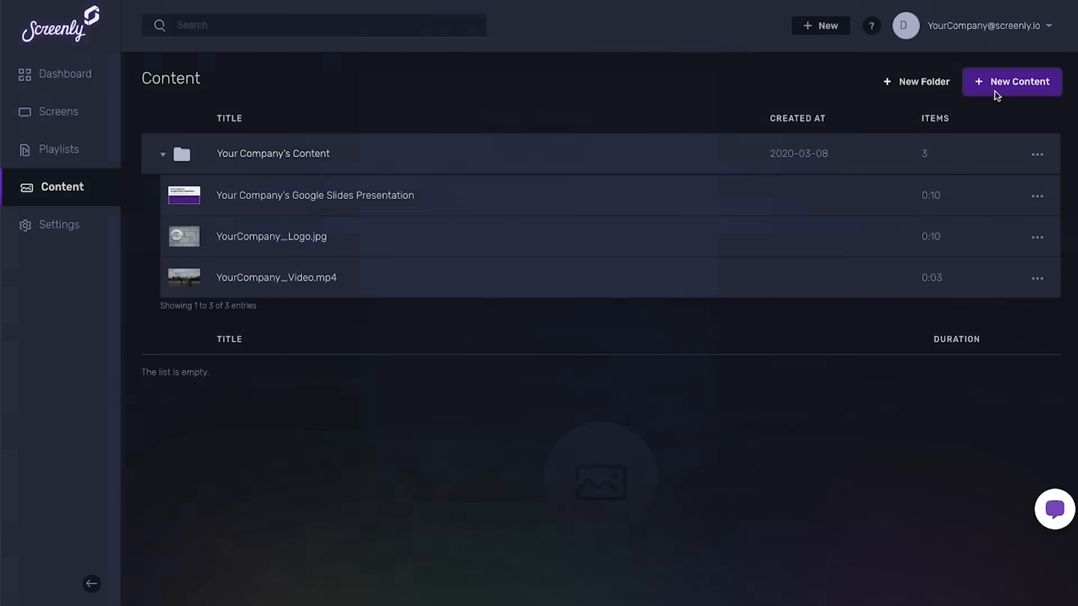
left_click(1011, 82)
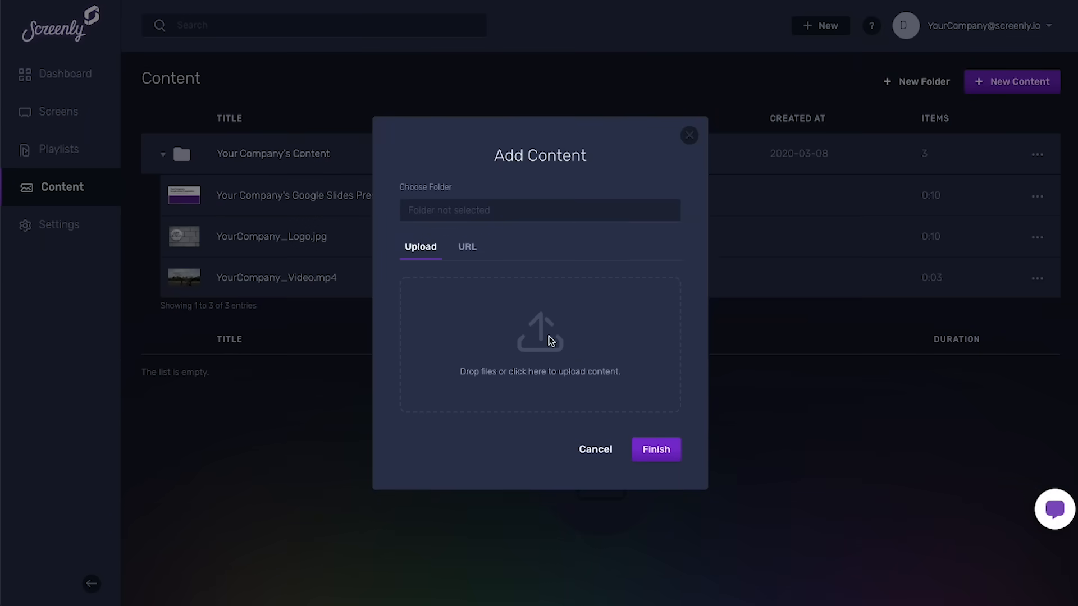
left_click(539, 342)
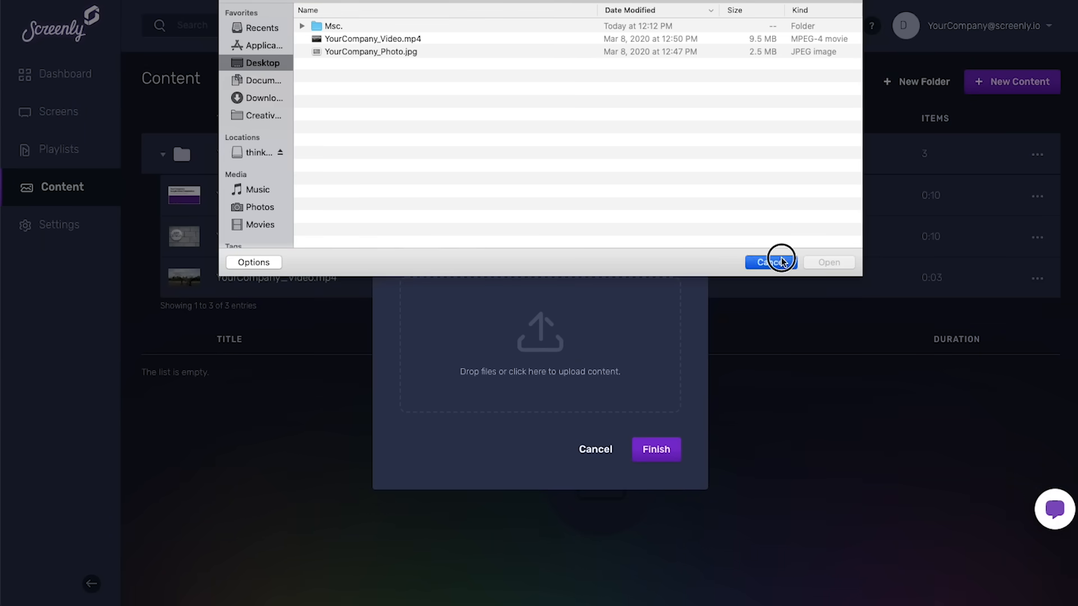
left_click(769, 262)
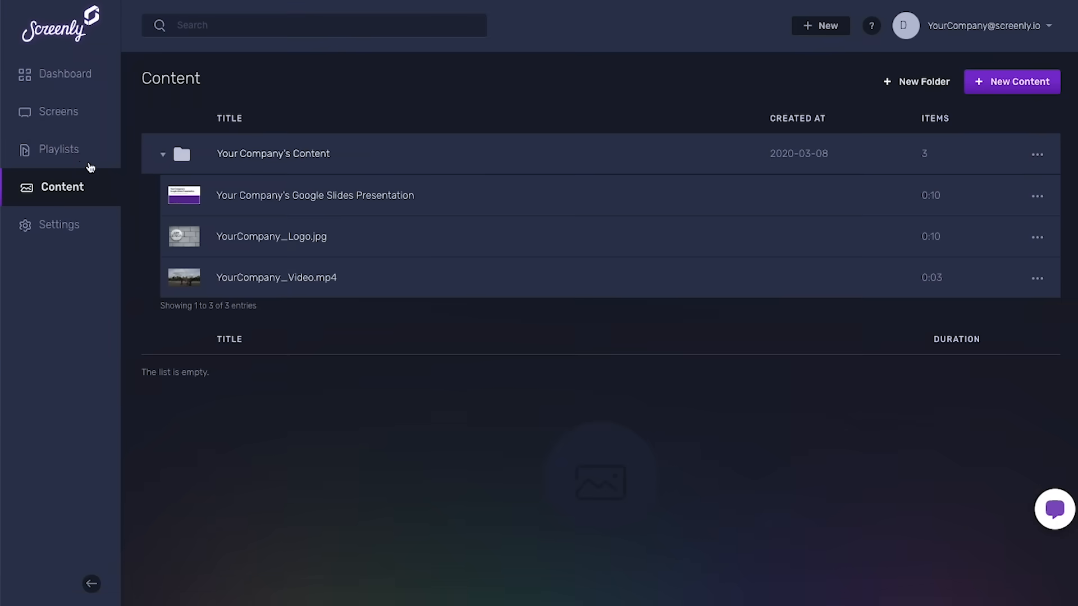
Step: Open the New York Content playlist and scroll to its schedule and items
left_click(61, 149)
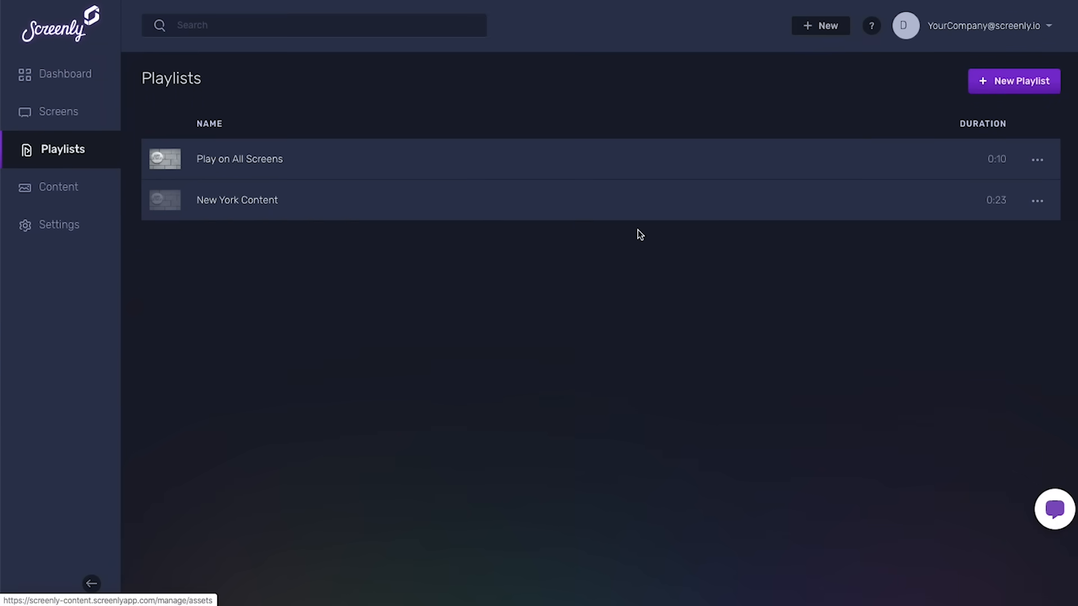
left_click(237, 199)
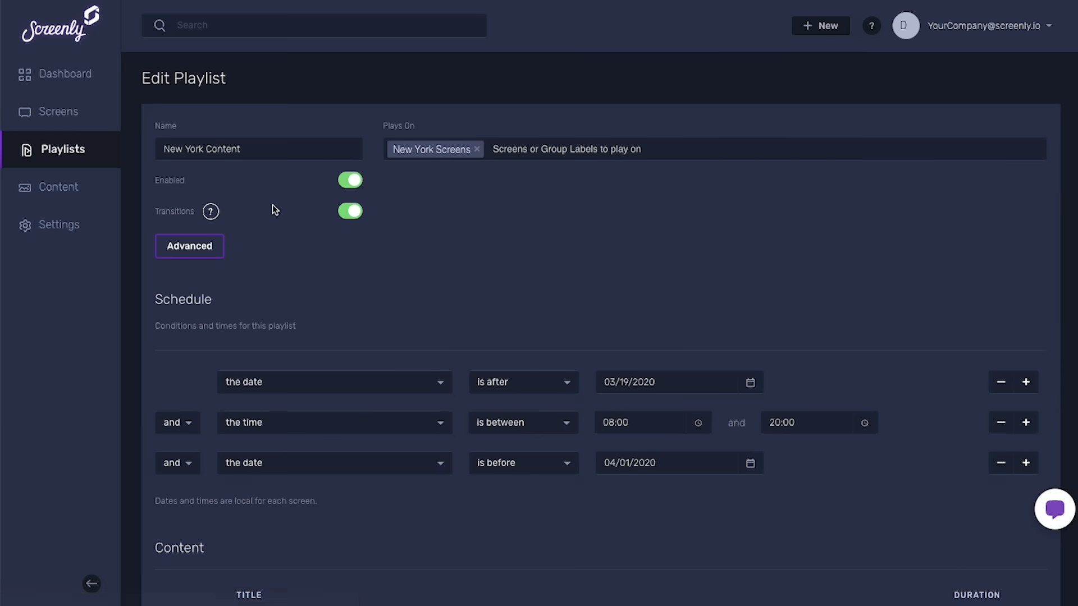
scroll("down", 3)
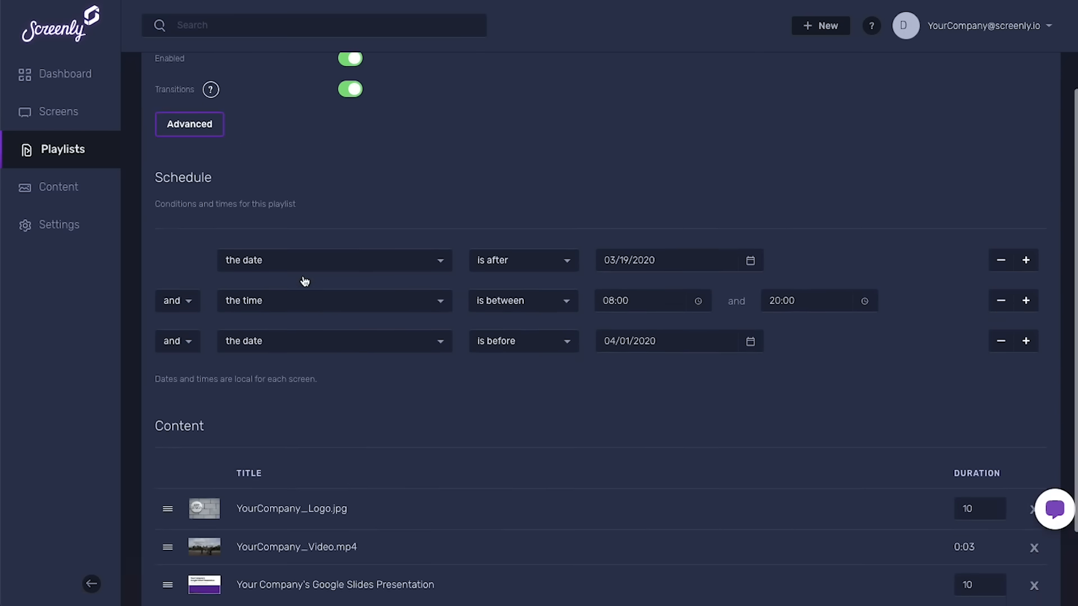
Step: Go to the Screens list showing the three paired company screens
left_click(61, 111)
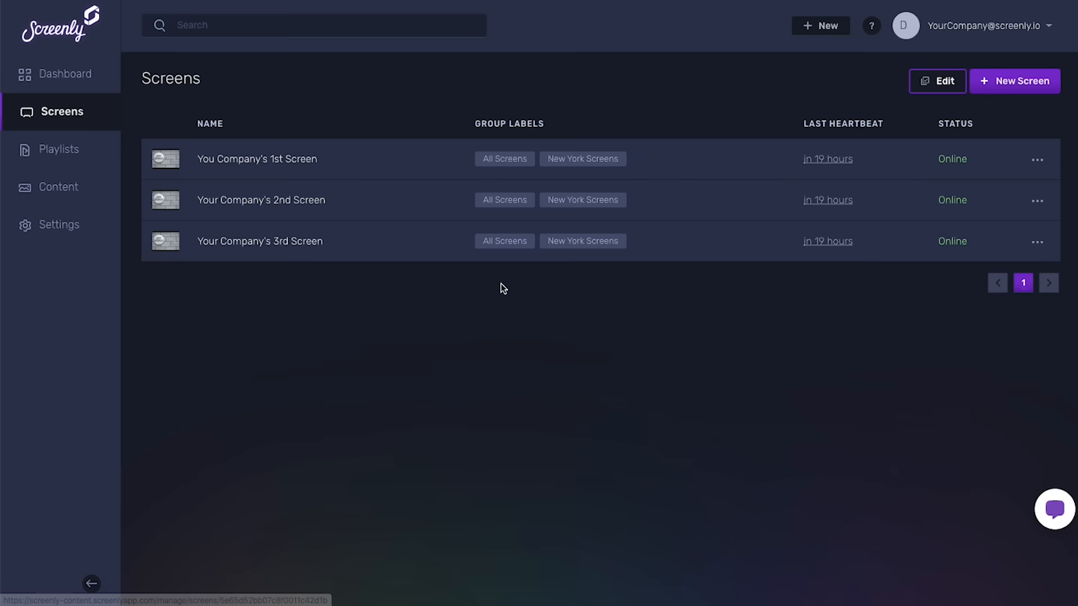
mouse_move(591, 200)
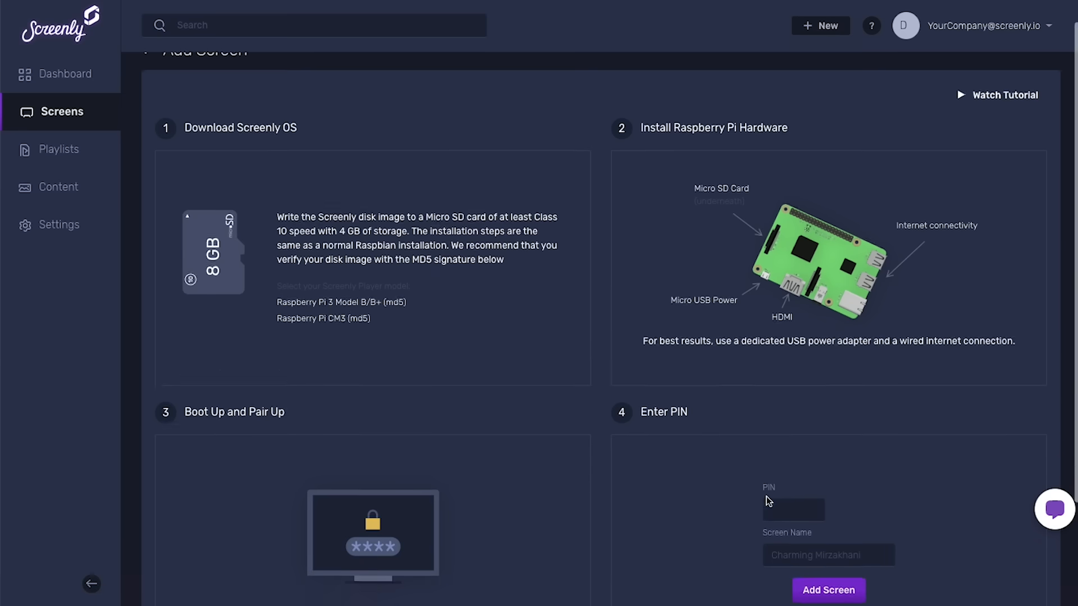
scroll("down", 3)
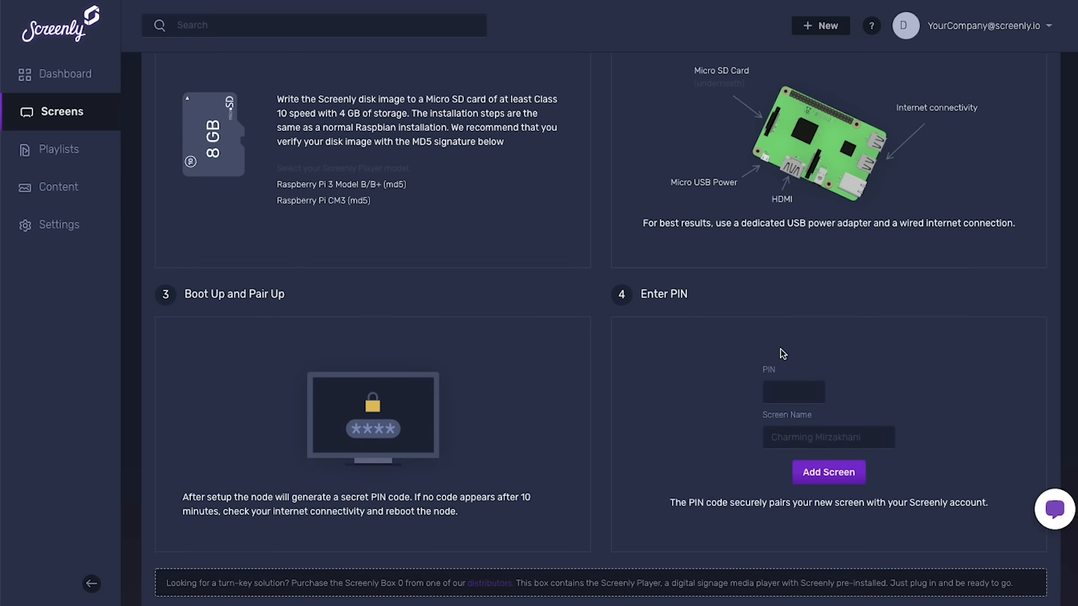
type("3r")
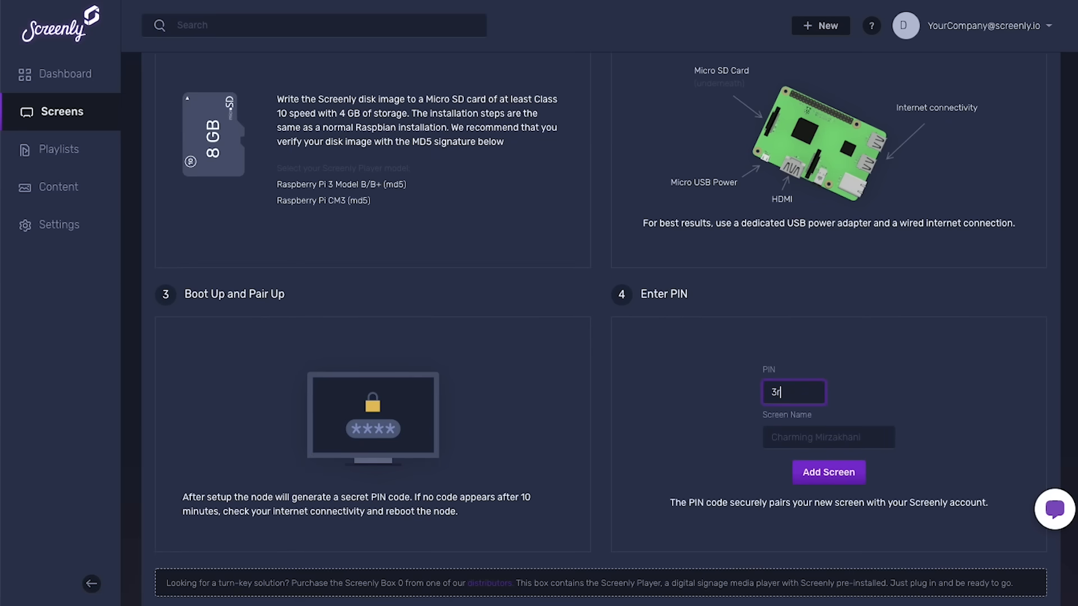
type("c")
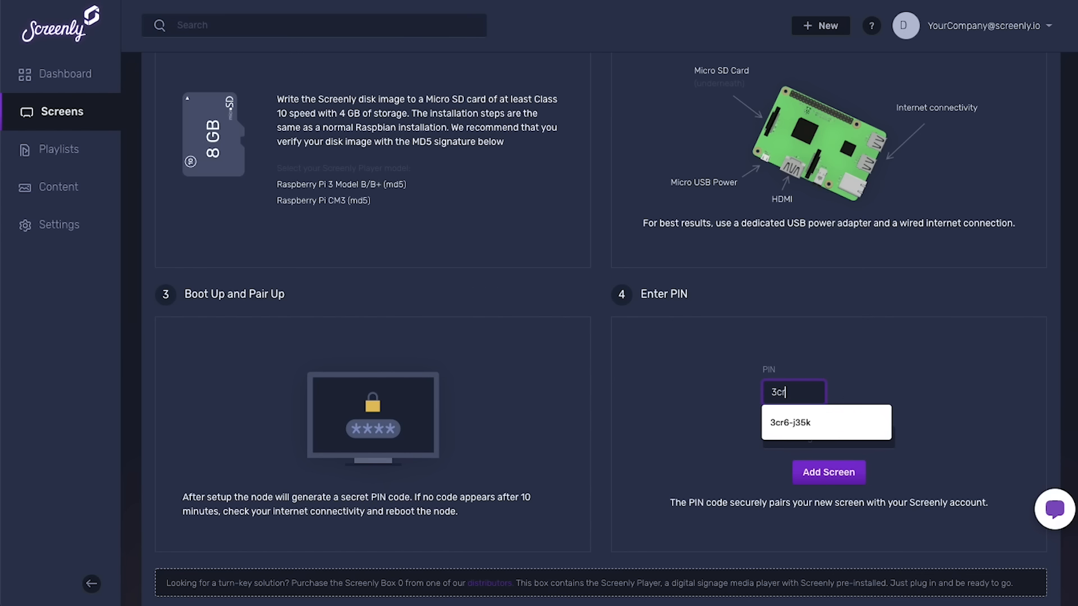
type("6-j")
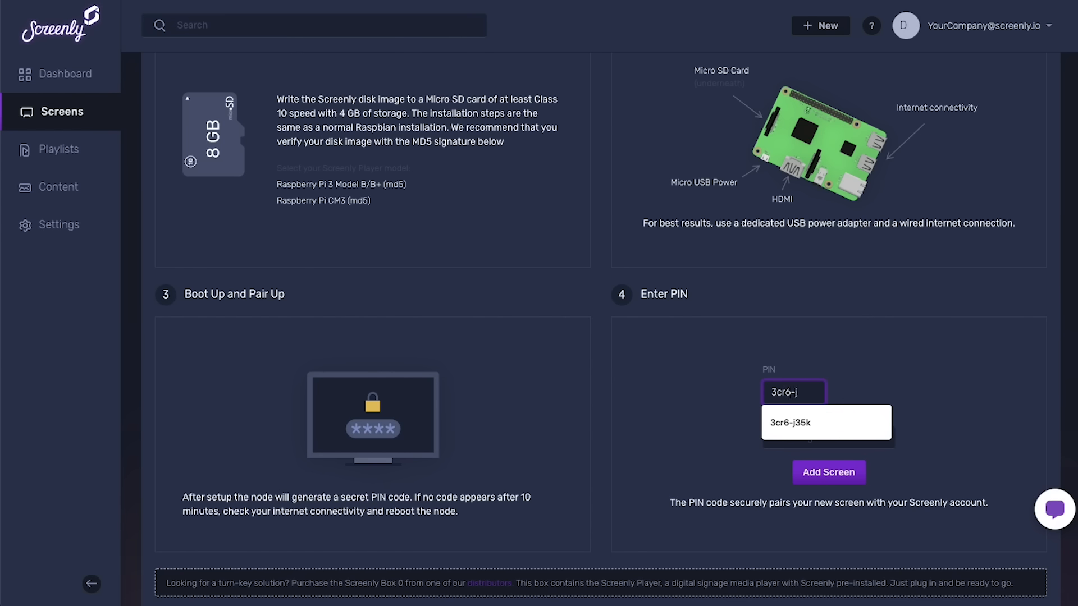
left_click(824, 422)
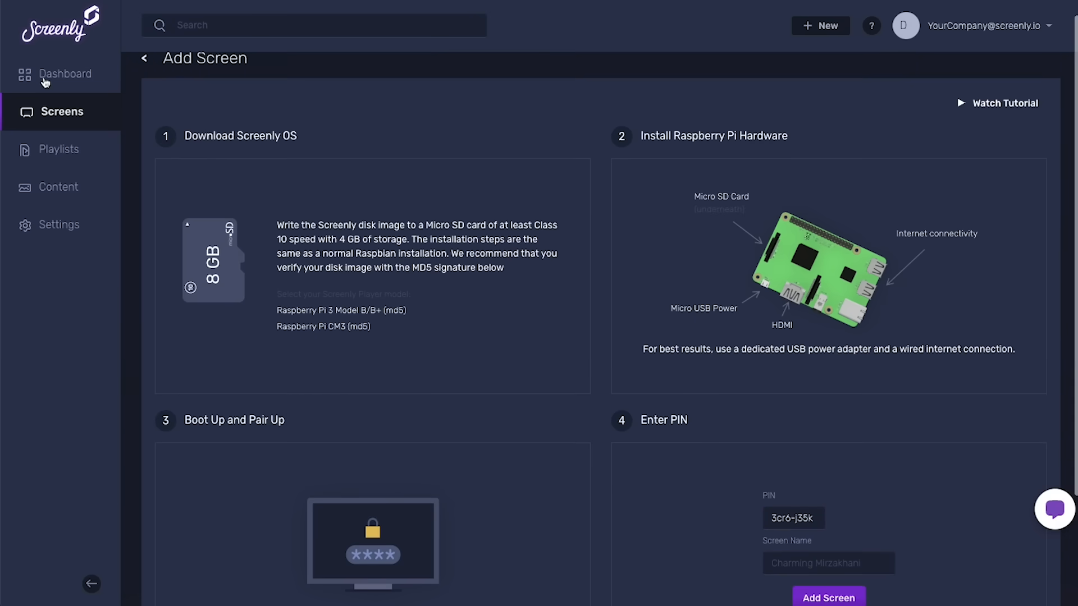
Step: Return to the Dashboard showing 3 screens online and none offline
left_click(65, 74)
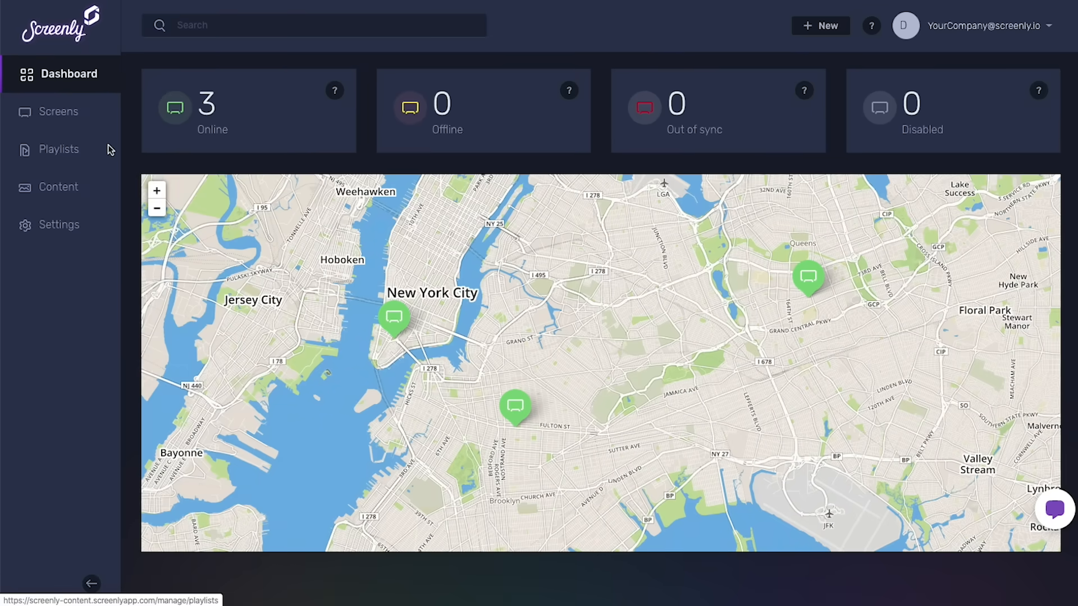
mouse_move(179, 129)
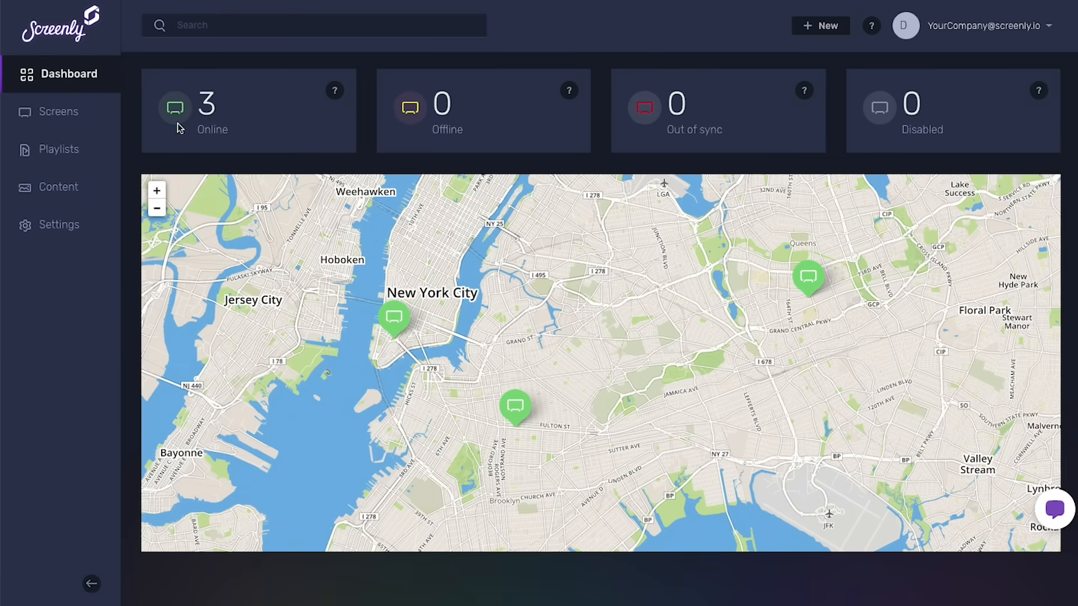
mouse_move(608, 159)
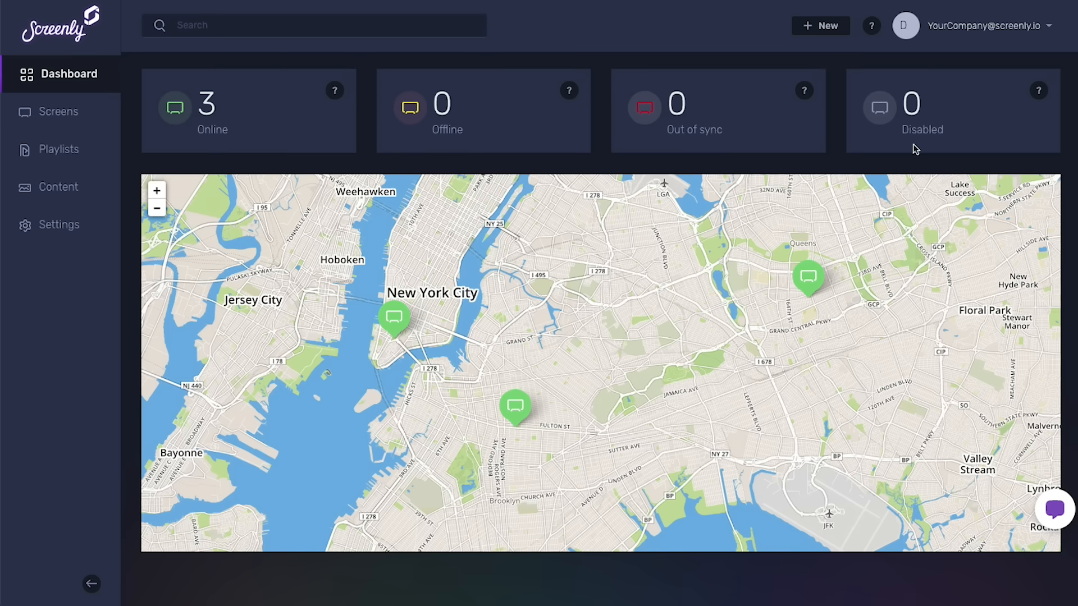
mouse_move(942, 145)
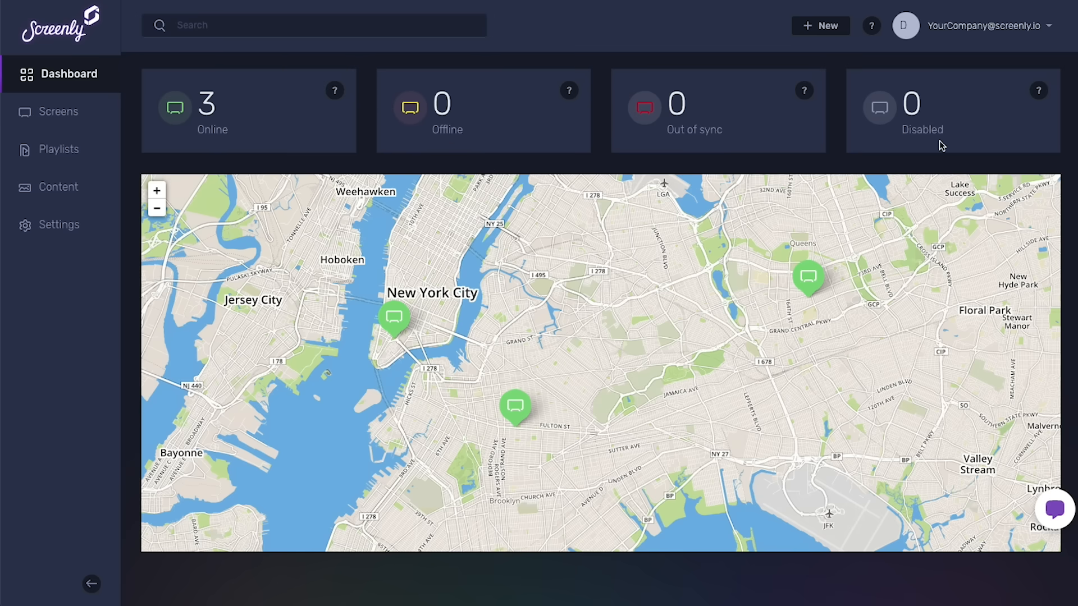